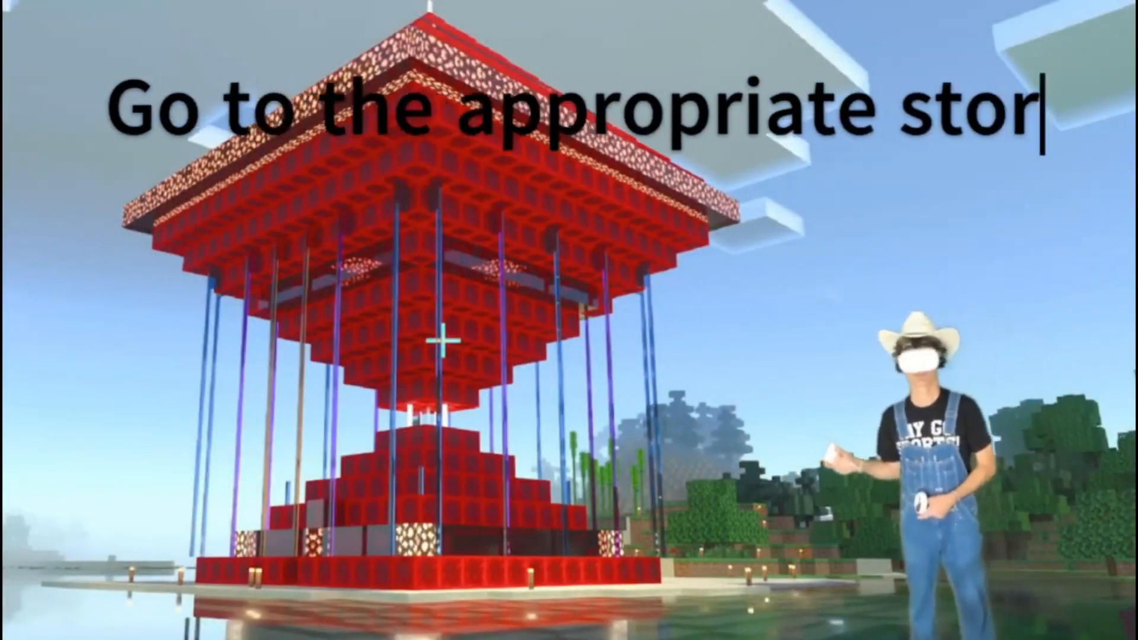
# Get Virtual Desktop from the Quest Store so its tile appears in the App Library
pyautogui.write('e')
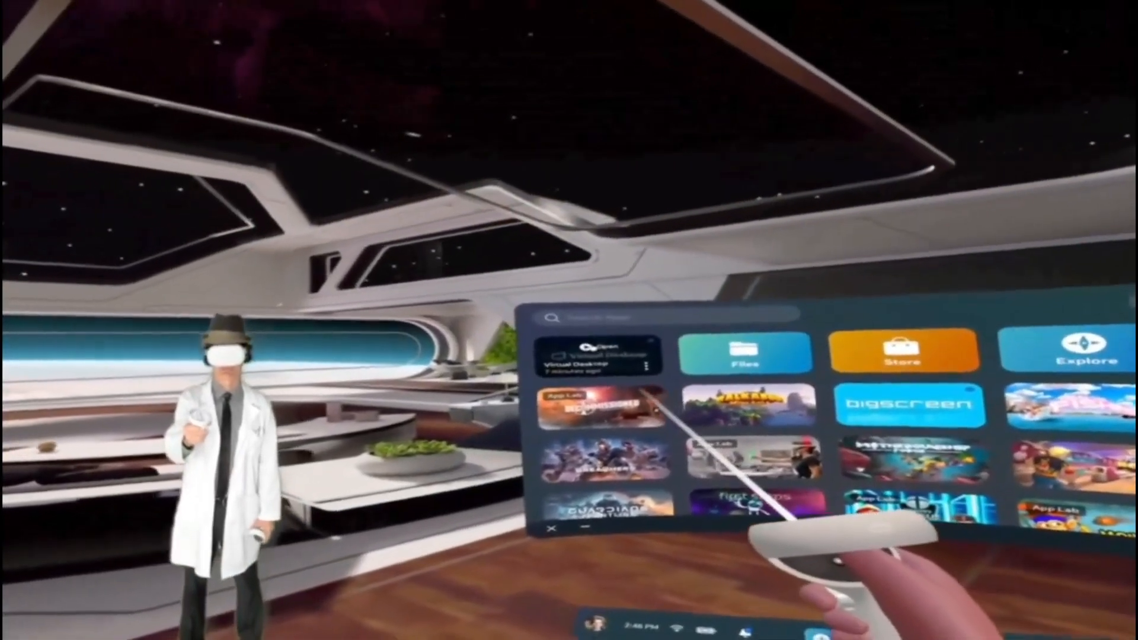
# Start Virtual Desktop from its App Library tile and allow it to record audio
pyautogui.click(595, 355)
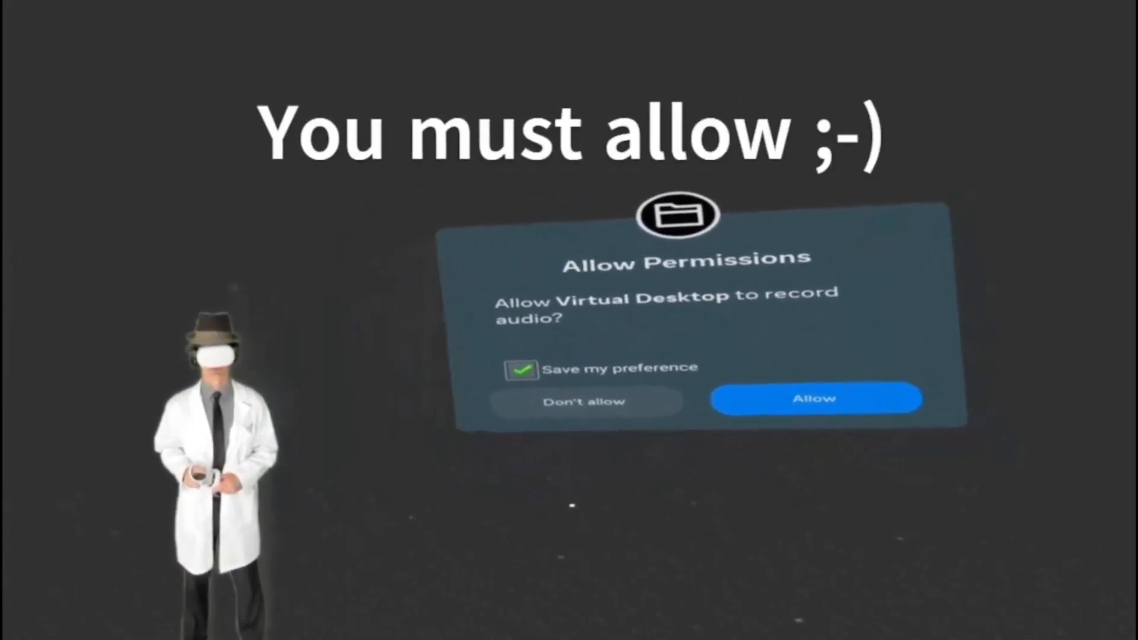
pyautogui.click(815, 397)
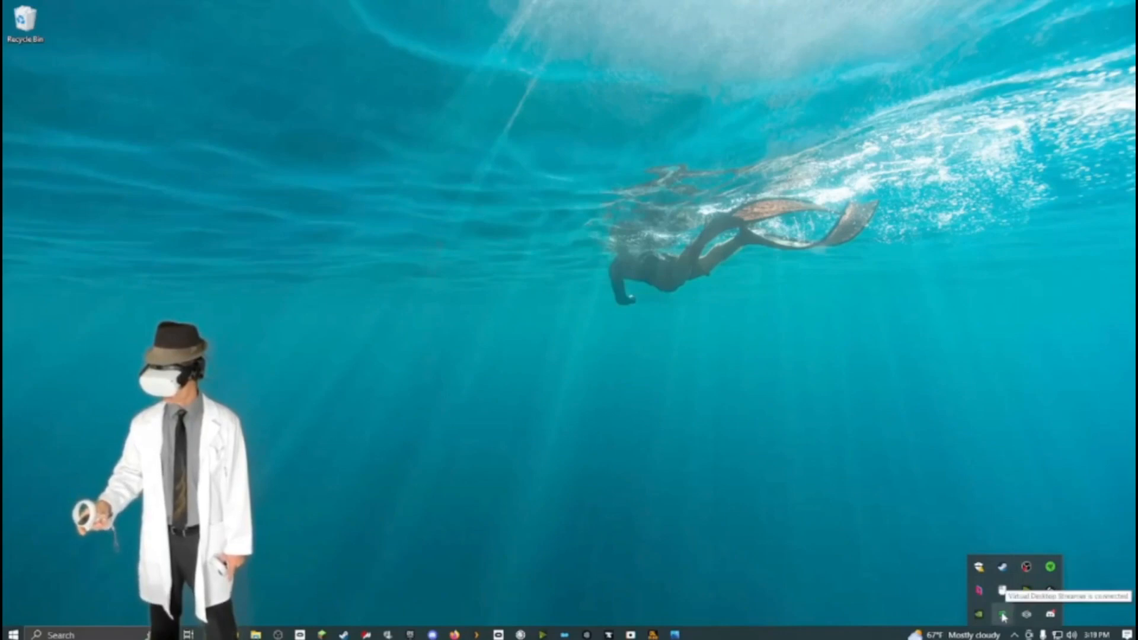
# Open the Virtual Desktop Streamer window from the tray, showing linked Oculus and Pico accounts
pyautogui.click(1001, 614)
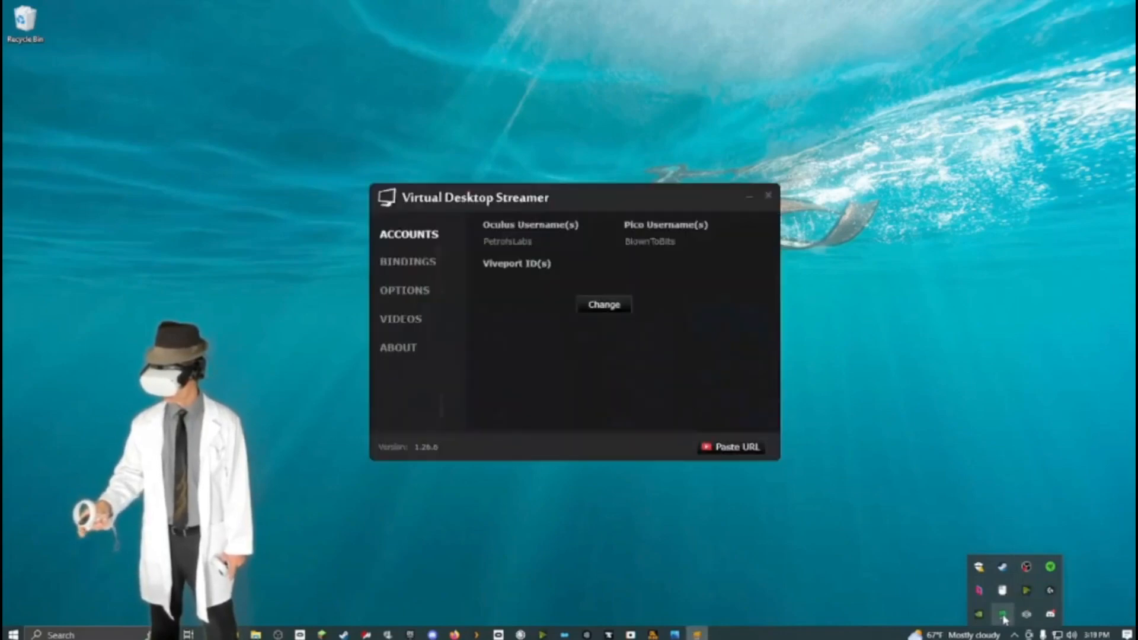
pyautogui.moveTo(614, 385)
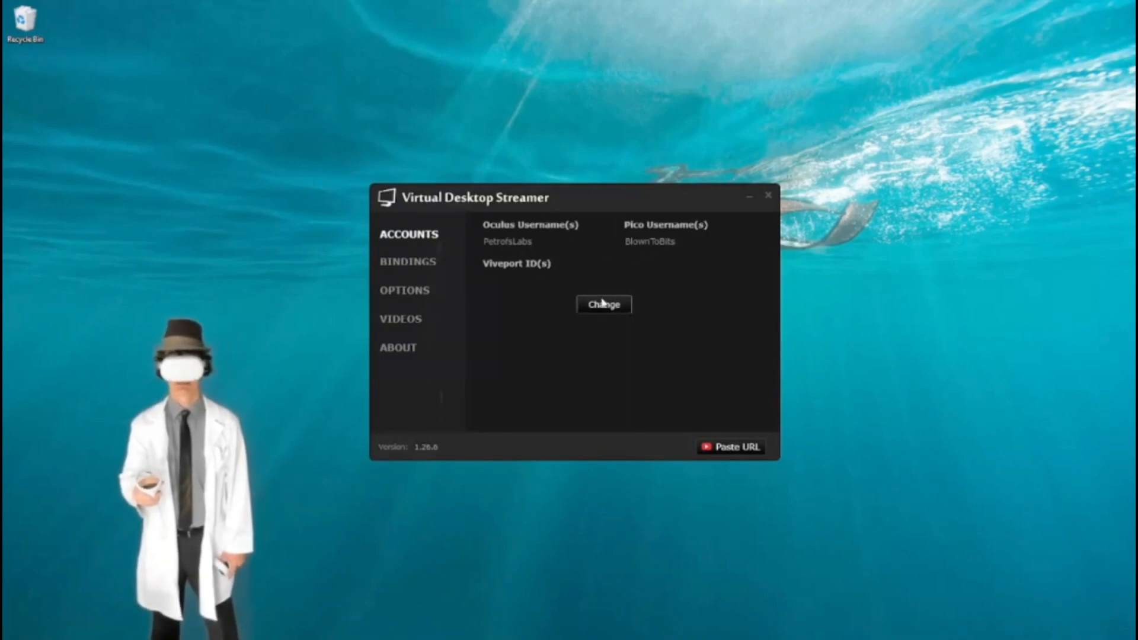
pyautogui.moveTo(617, 324)
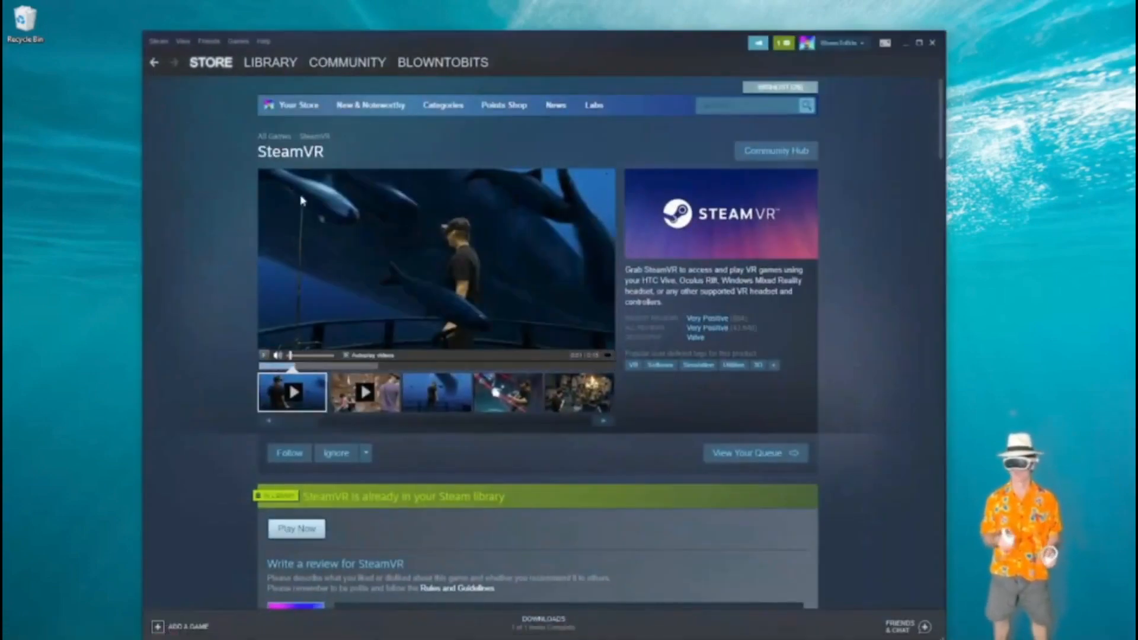
pyautogui.moveTo(346, 161)
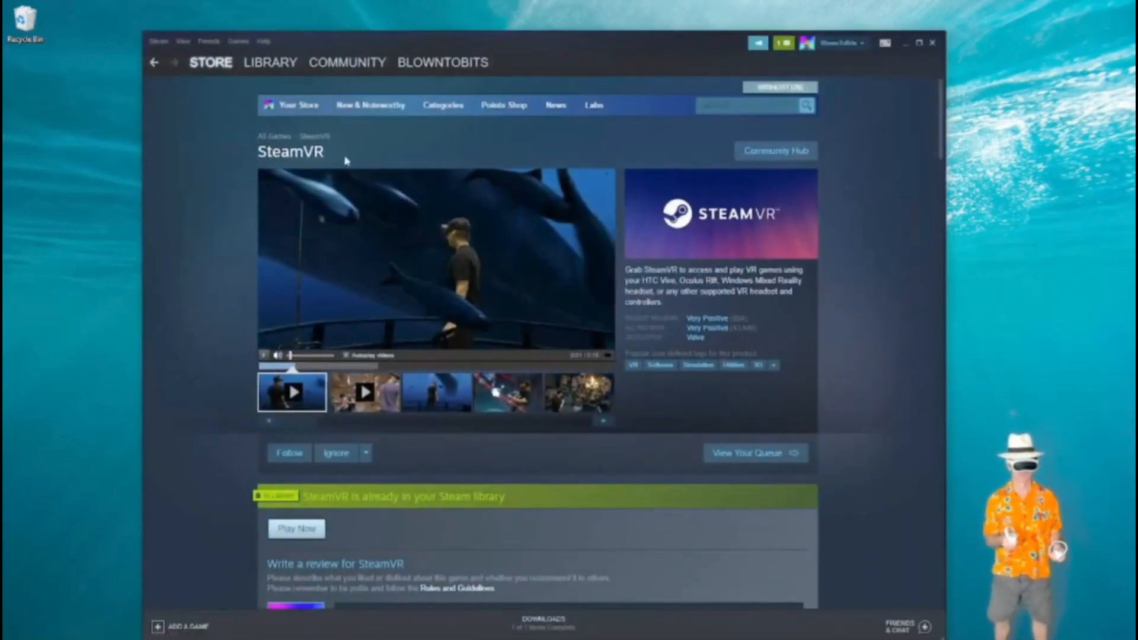
# Scroll the SteamVR store page down to its Play Now button
pyautogui.scroll(-3)
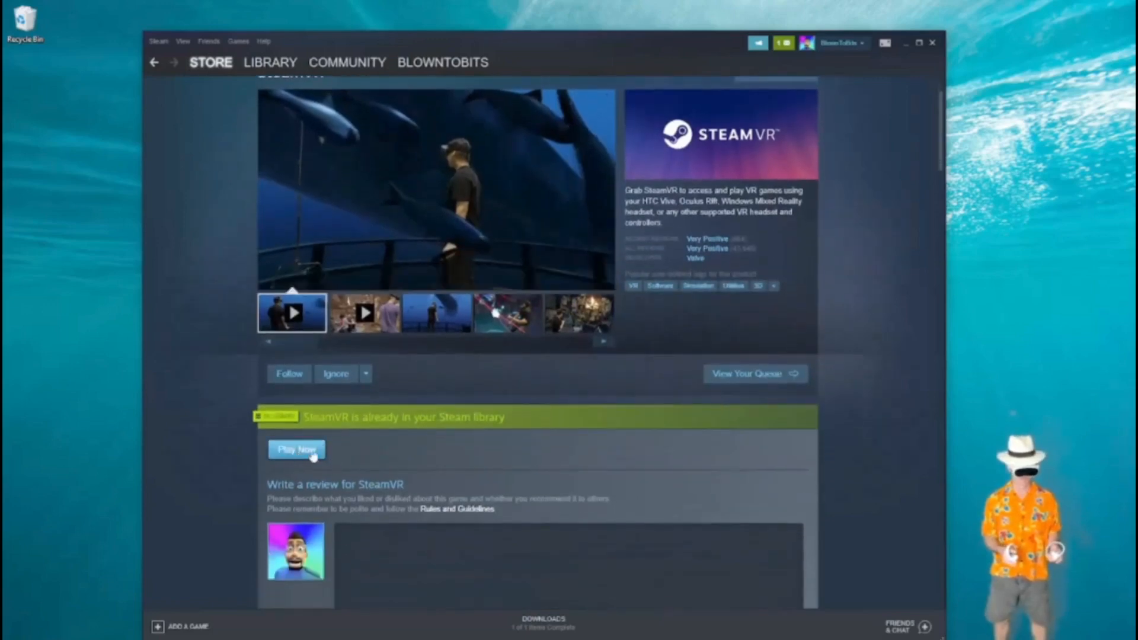
pyautogui.scroll(-3)
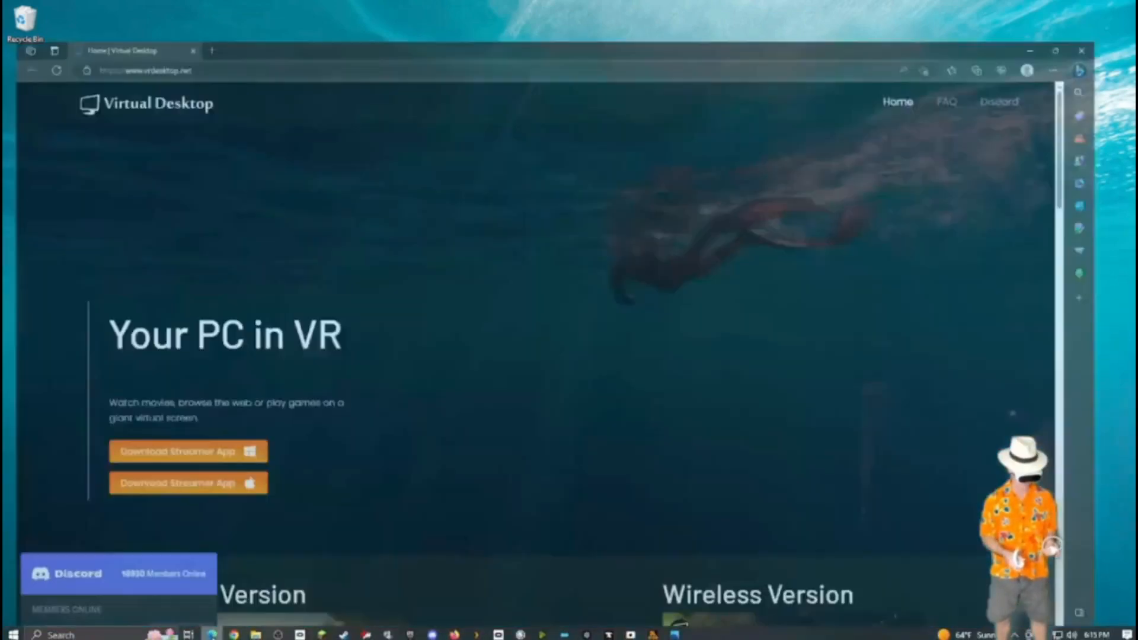
# Search the web for 'oculus download pc' and open the Setup | Oculus result
pyautogui.click(138, 31)
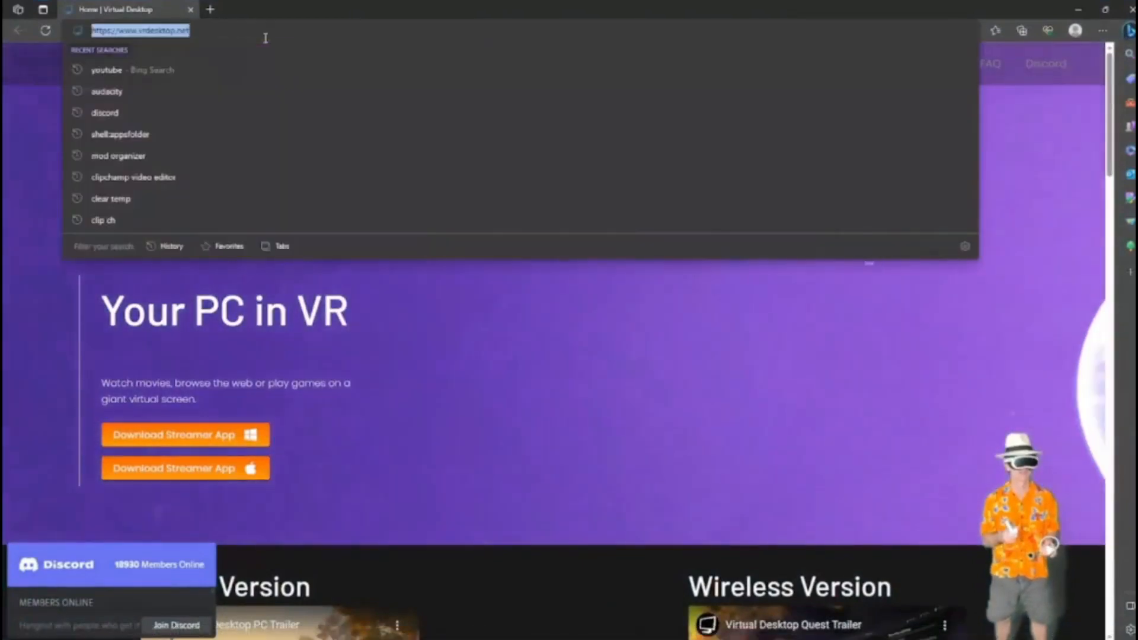
pyautogui.write('o')
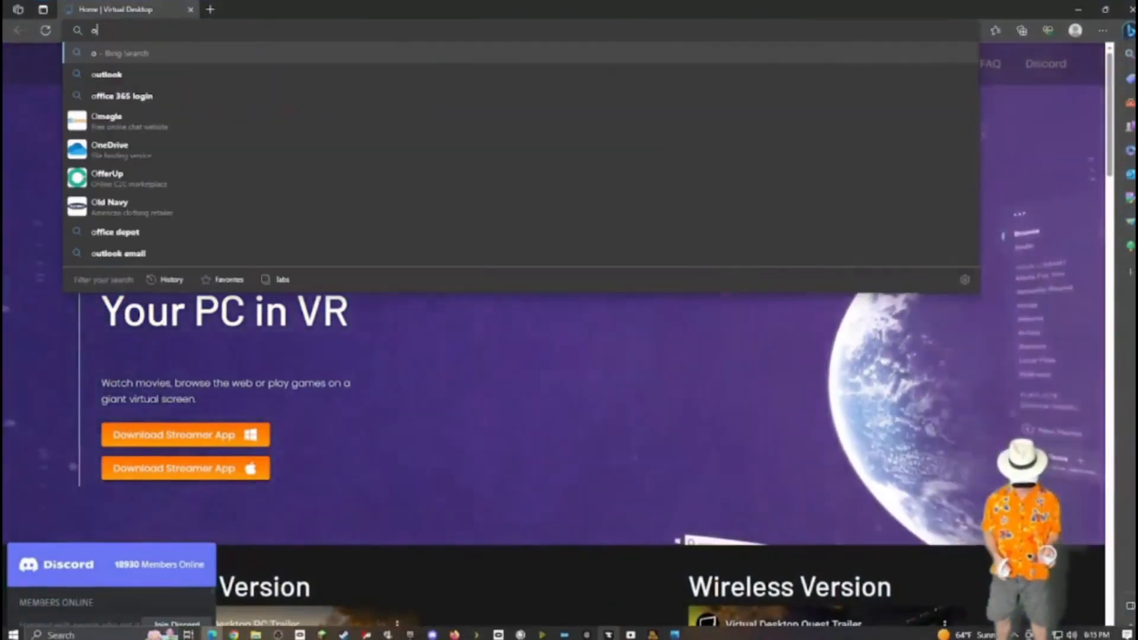
pyautogui.write('culus download pc')
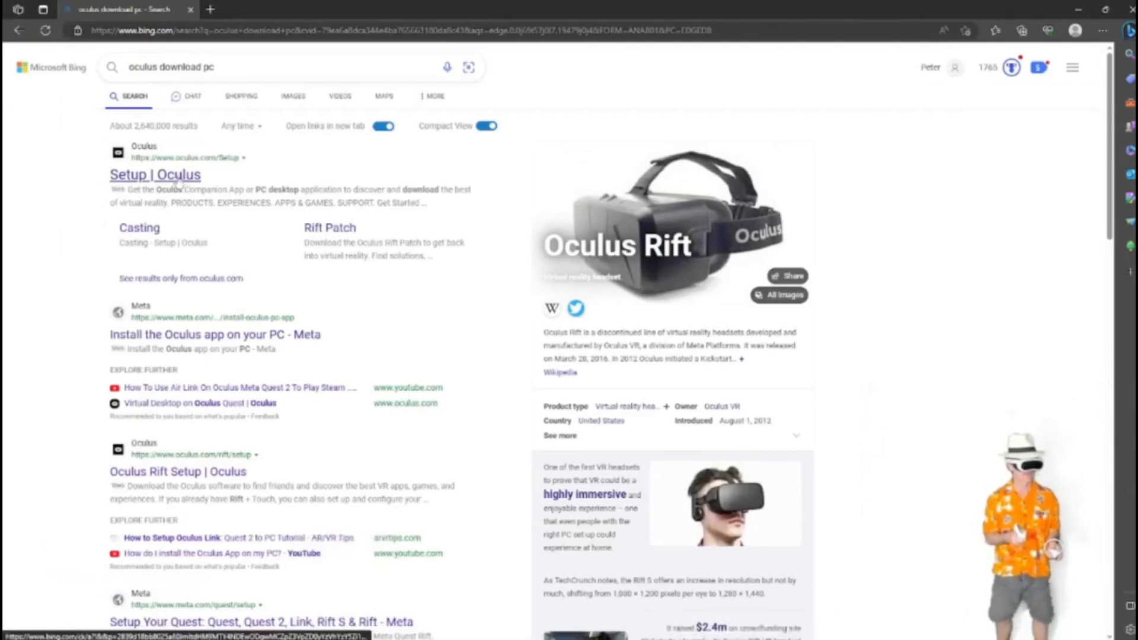
pyautogui.click(155, 175)
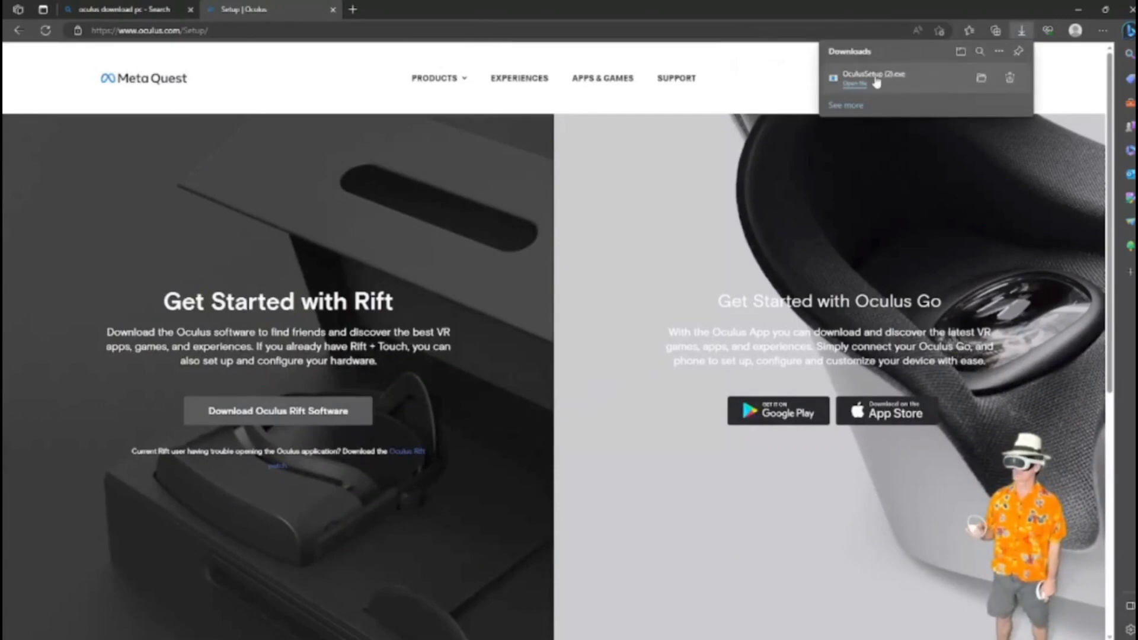
pyautogui.moveTo(875, 103)
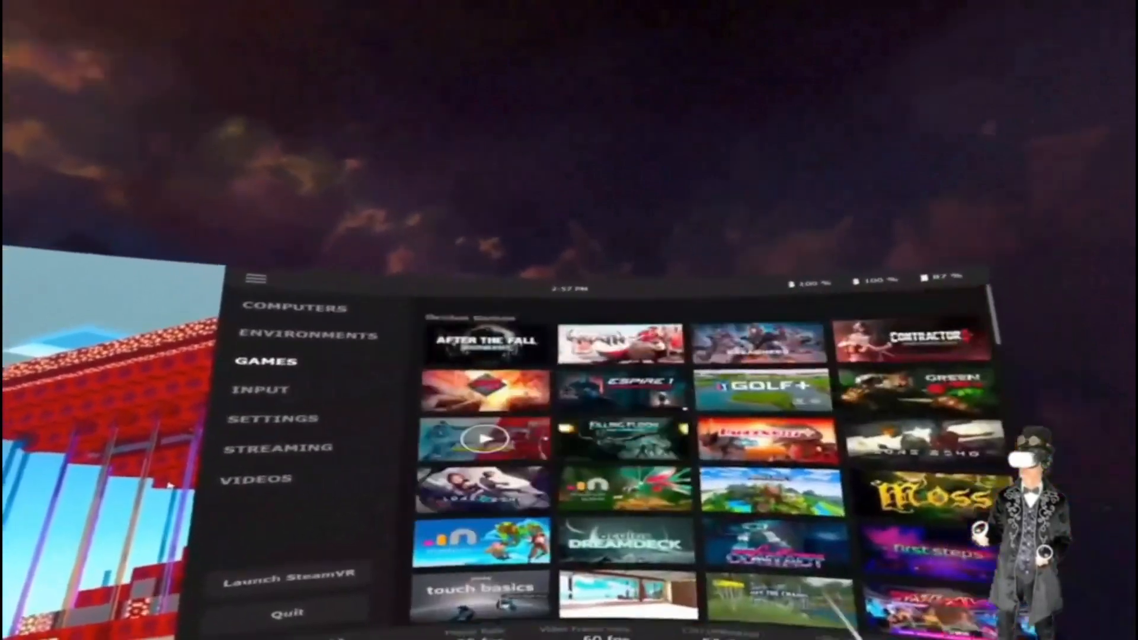
# Switch the Virtual Desktop menu from GAMES to the ENVIRONMENTS list
pyautogui.click(310, 335)
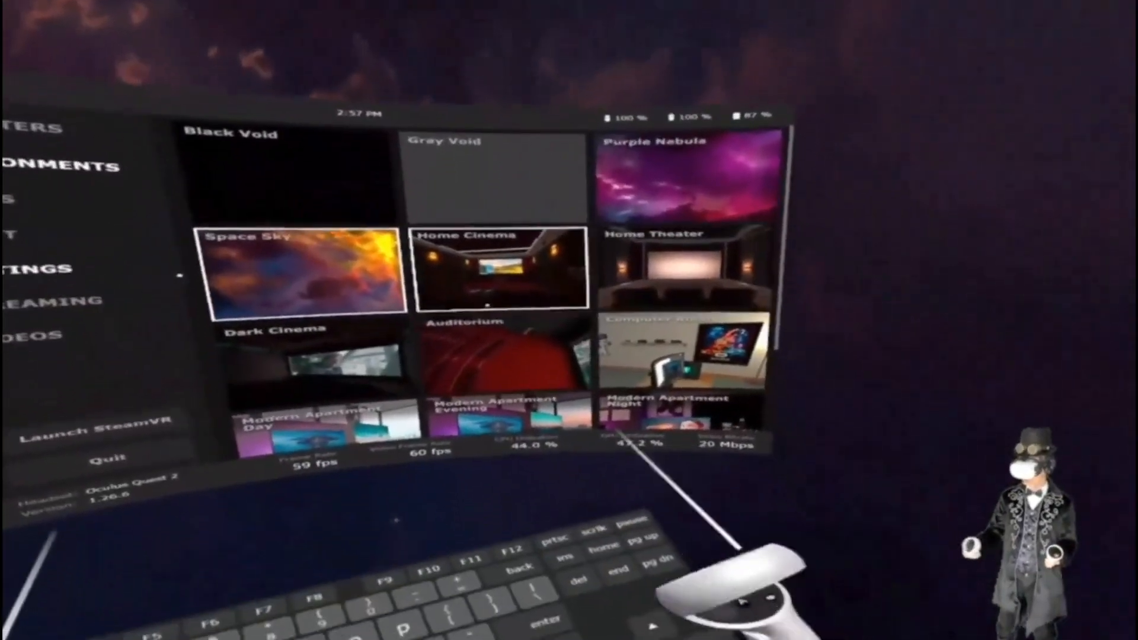